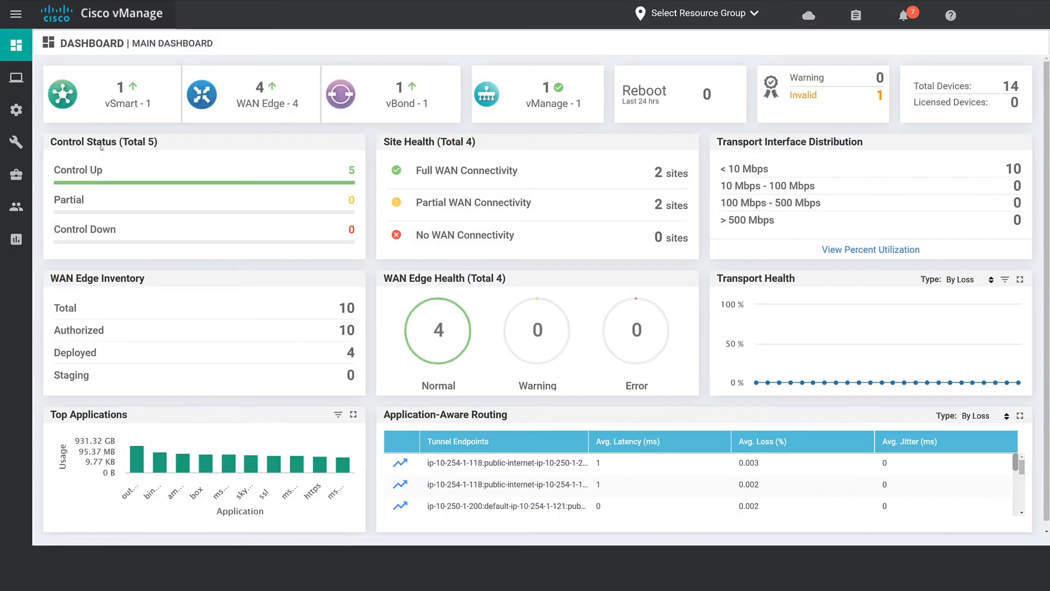
Navigate from the cloud menu to the Cloud OnRamp for SaaS Applications and Policy table
left_click(807, 15)
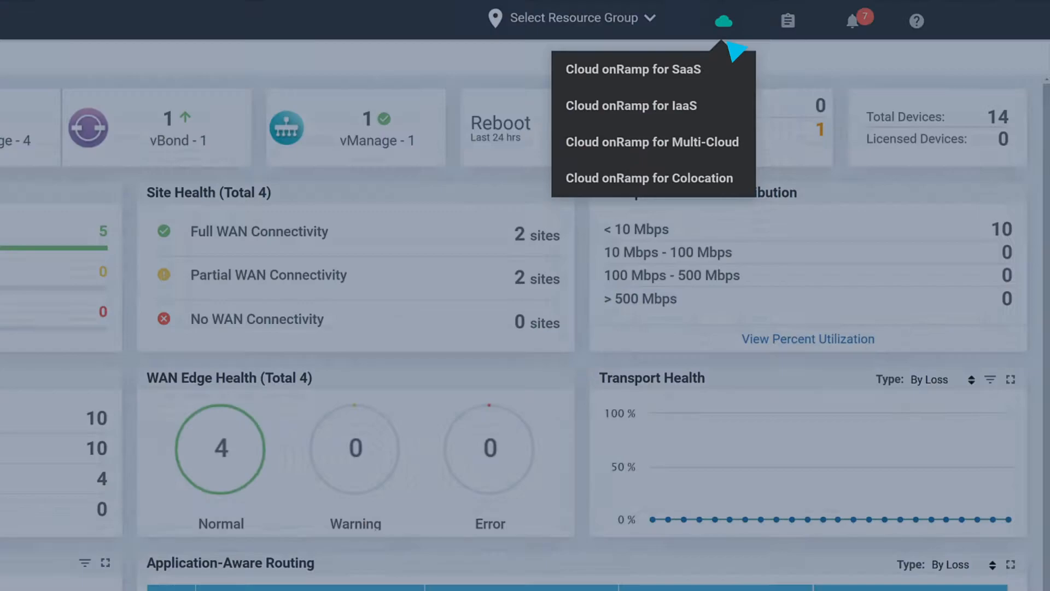
left_click(633, 69)
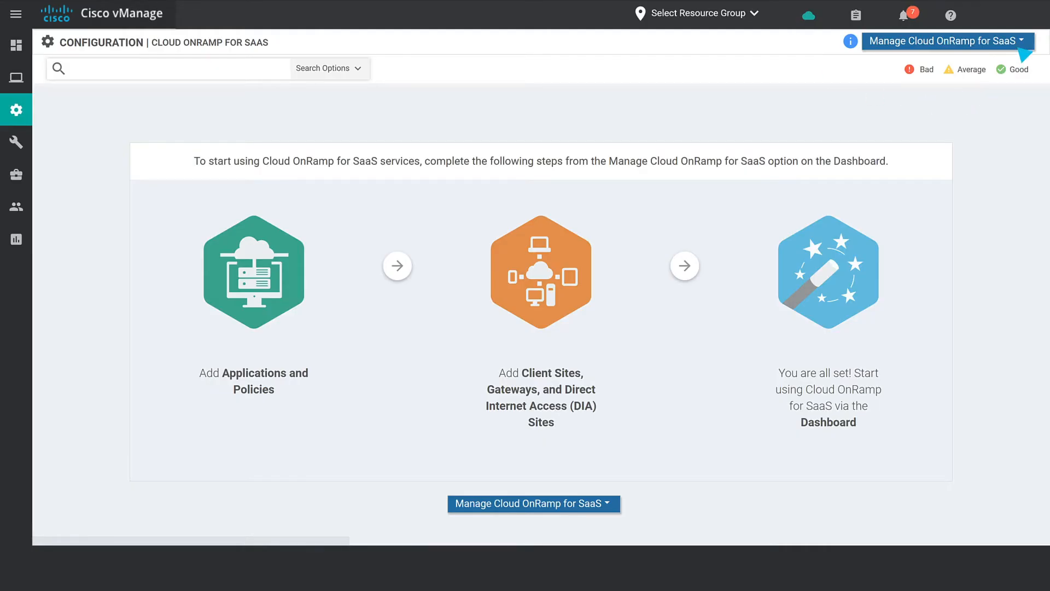
left_click(947, 41)
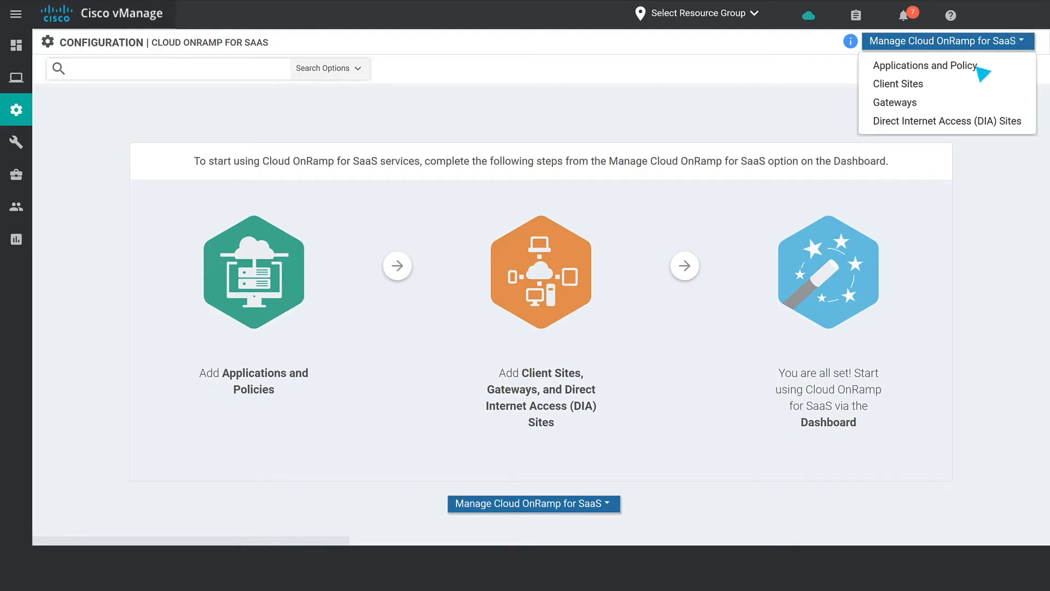
left_click(924, 66)
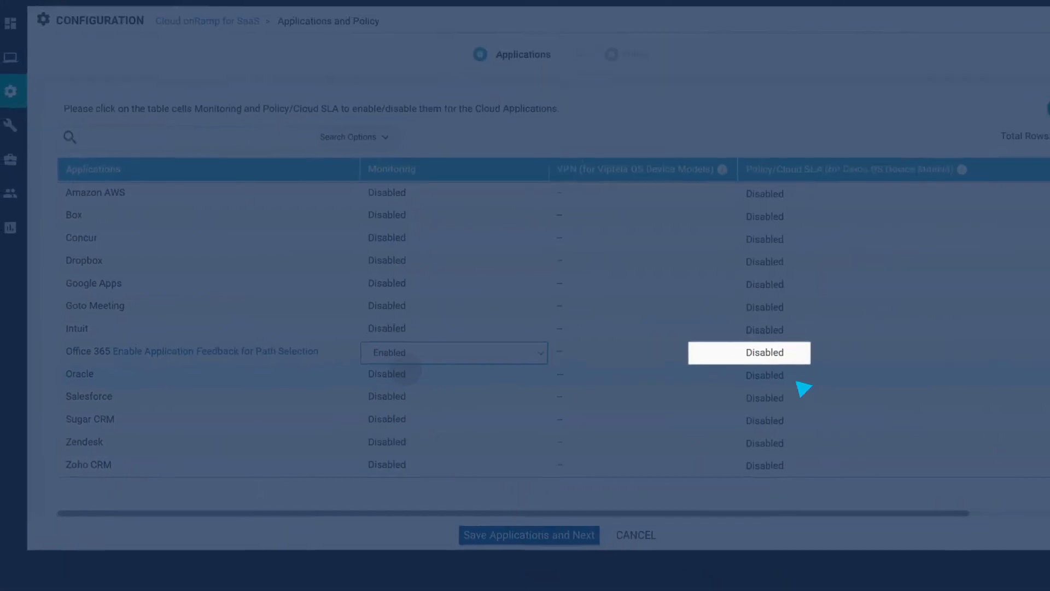
Set Office 365's Policy/Cloud SLA category to Optimize and Allow and save it
left_click(759, 352)
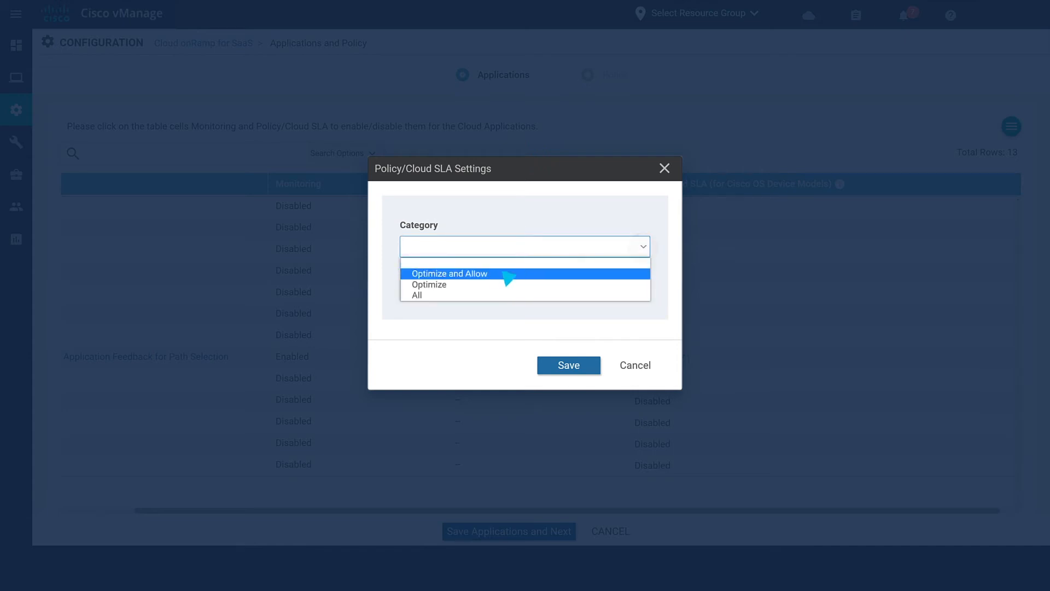
left_click(450, 273)
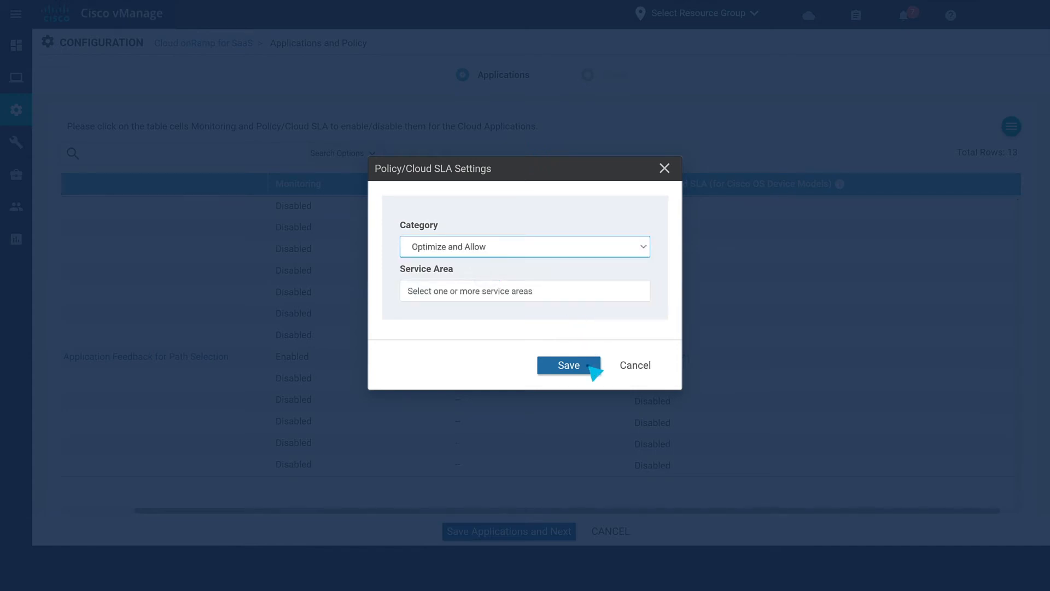
left_click(568, 365)
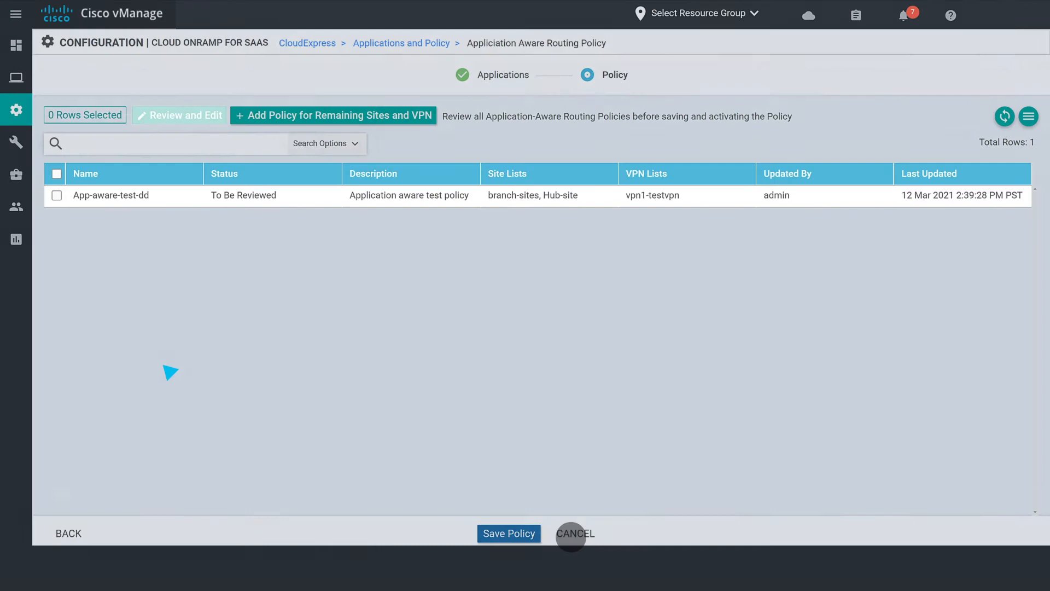
Accept and save the App-aware-test-dd policy, then activate it on reachable devices
left_click(58, 195)
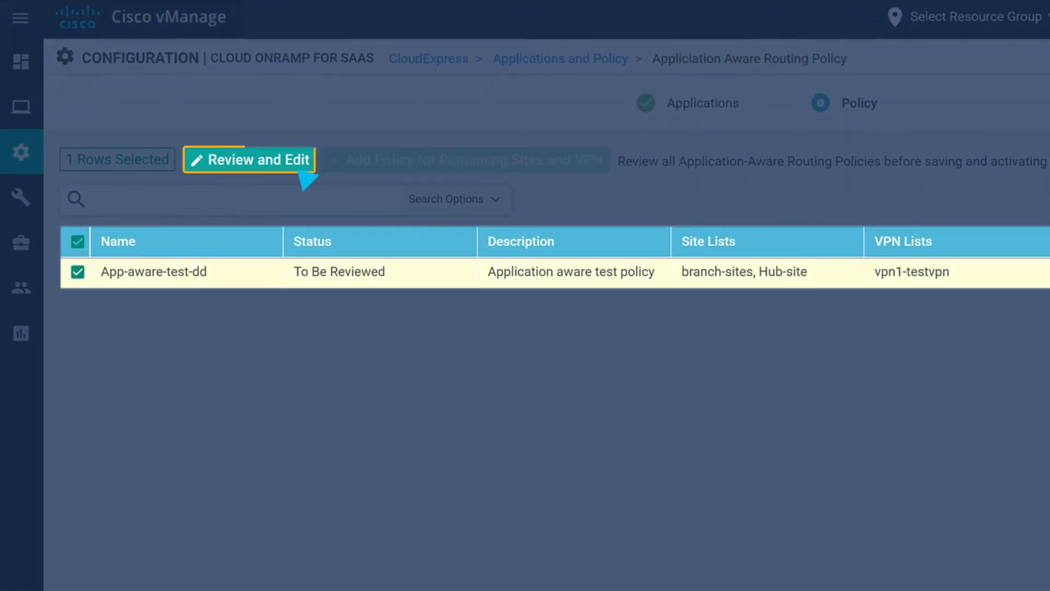
left_click(249, 160)
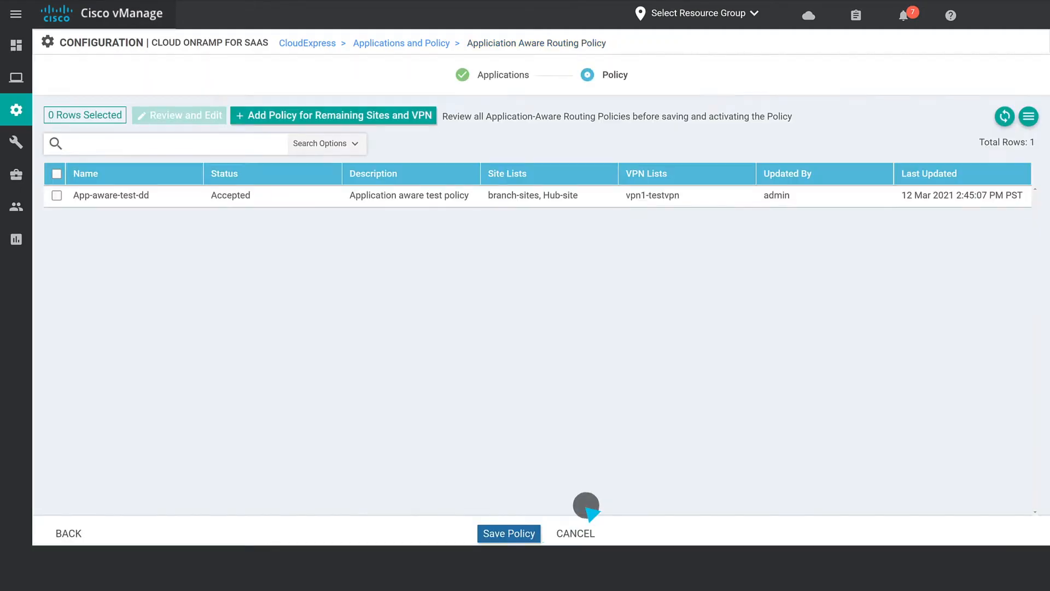
left_click(508, 534)
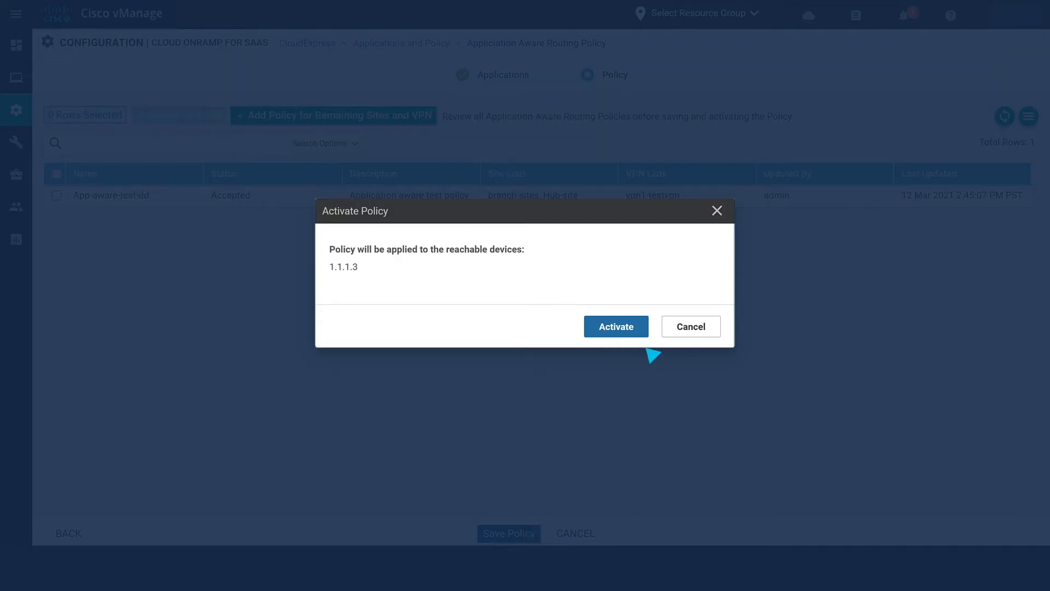
left_click(616, 325)
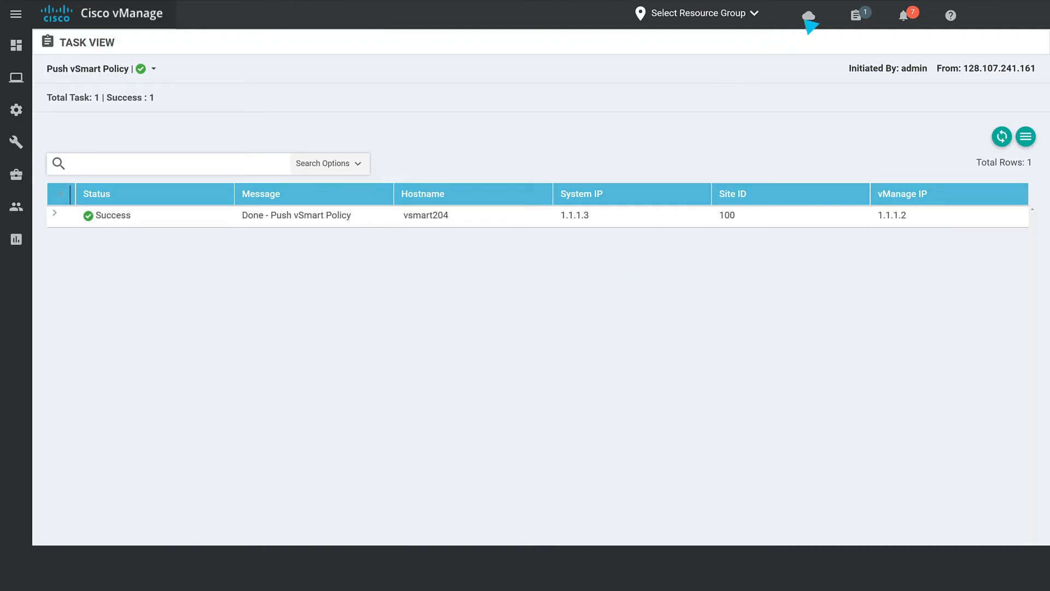
left_click(807, 16)
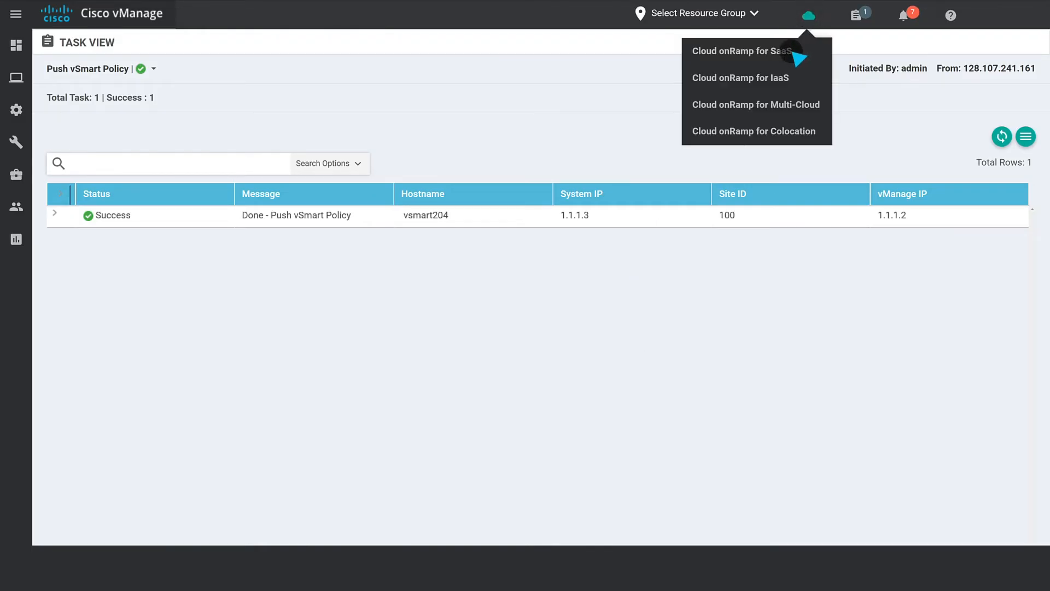
View the Cloud OnRamp for SaaS overview with Office 365 on 2 active sites, then return to the Dashboard
left_click(743, 50)
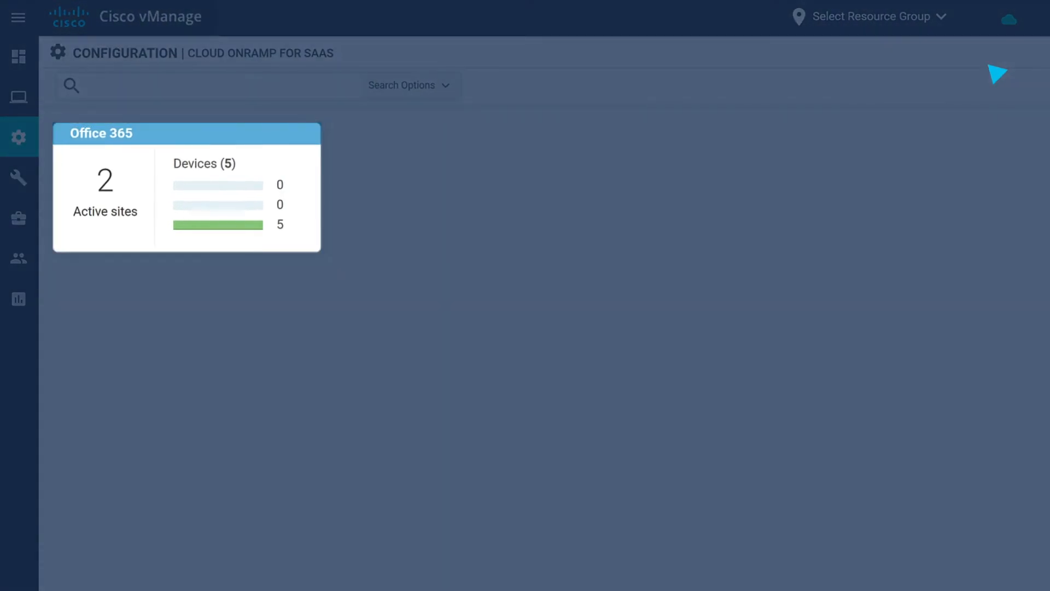
left_click(17, 55)
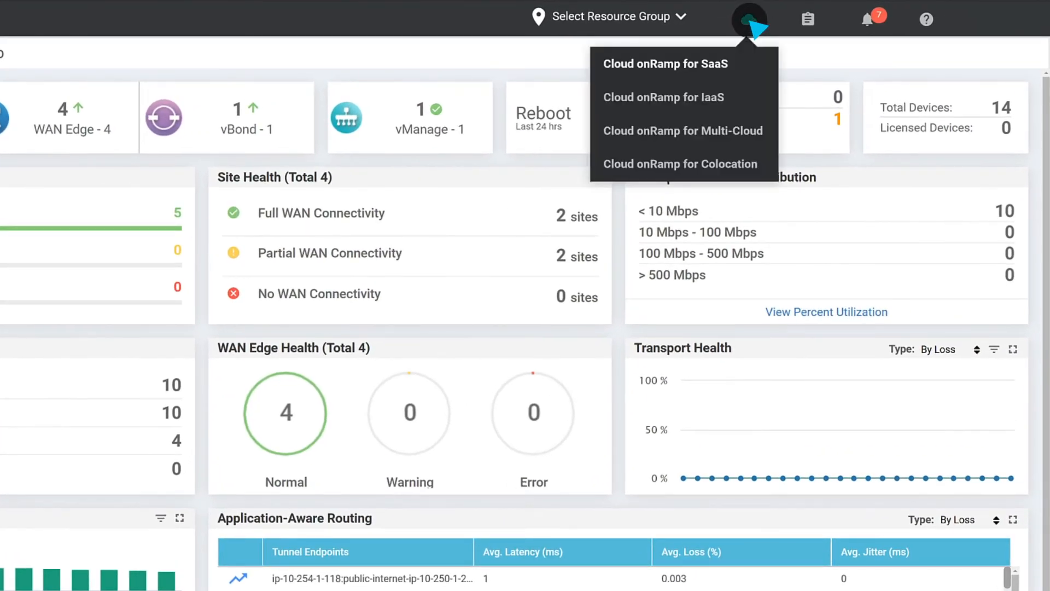
Return to the Applications and Policy settings and bring up the Office 365 application feedback options
left_click(665, 63)
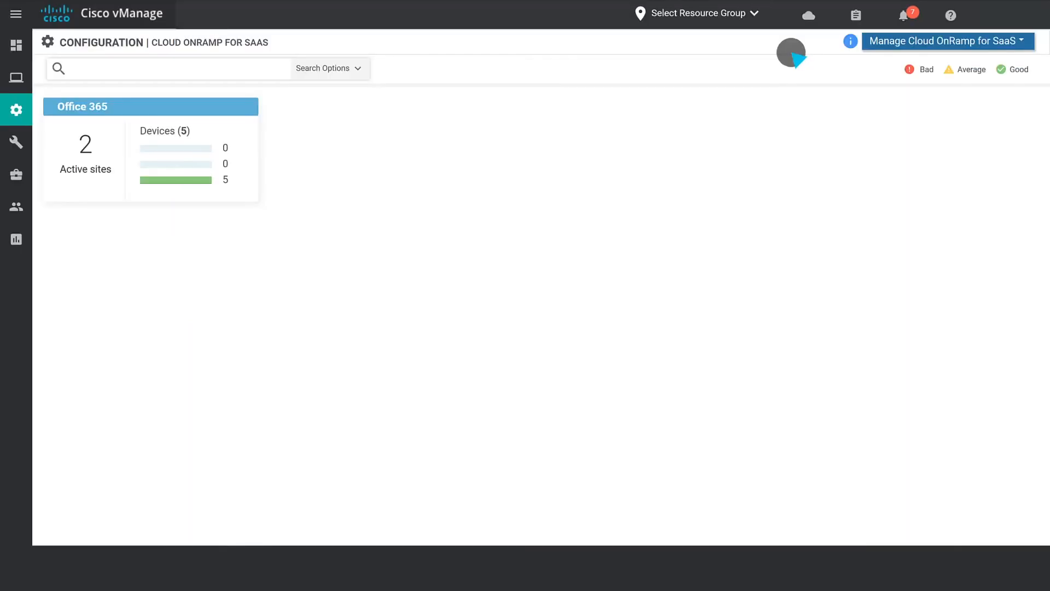
left_click(947, 42)
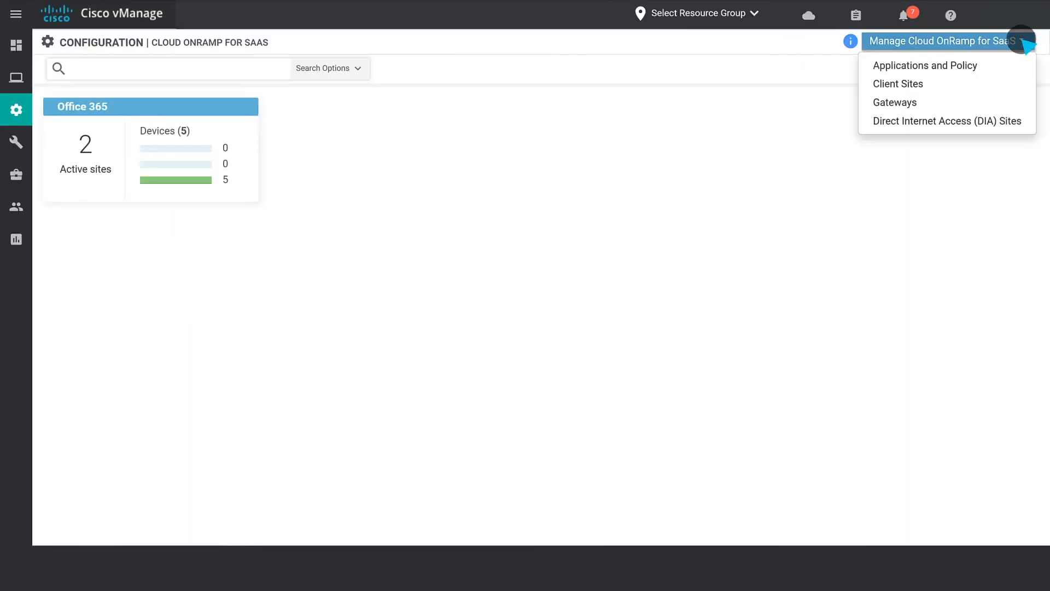
left_click(925, 66)
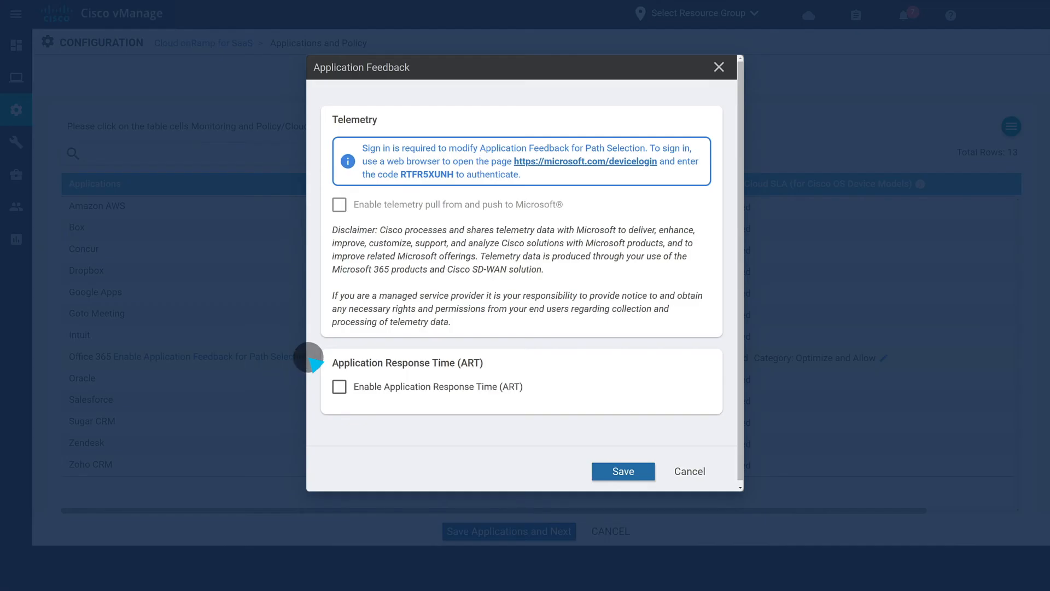
left_click(585, 161)
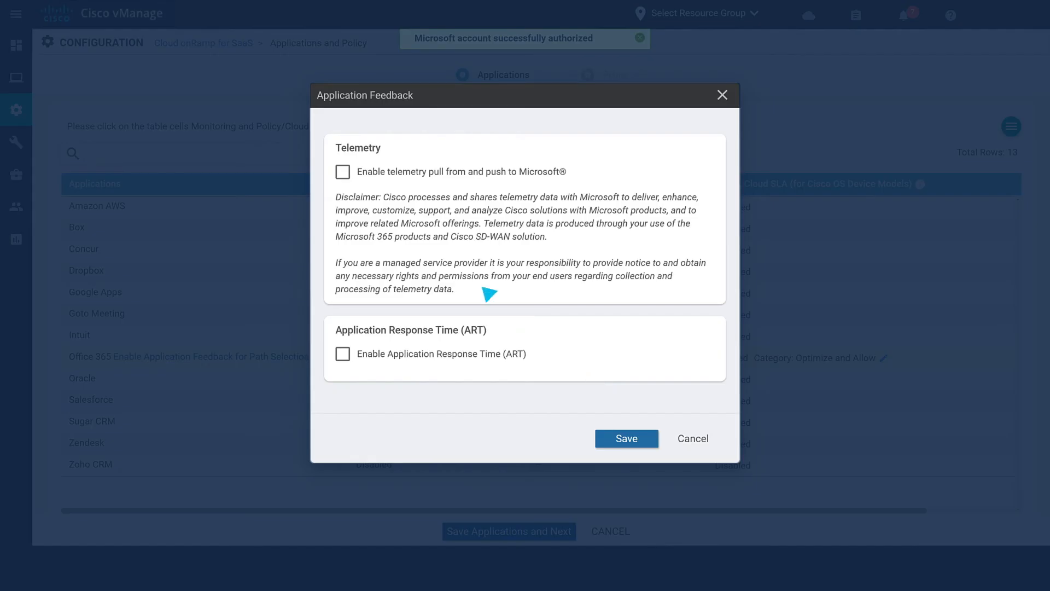
Enable Microsoft telemetry pull/push and Application Response Time (ART), then save
left_click(342, 172)
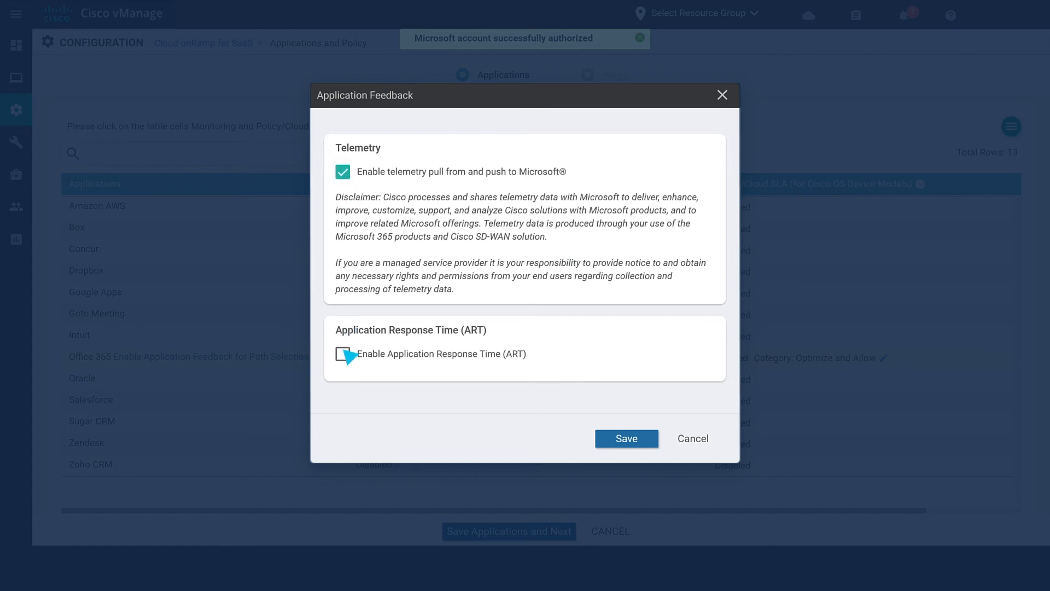
left_click(342, 354)
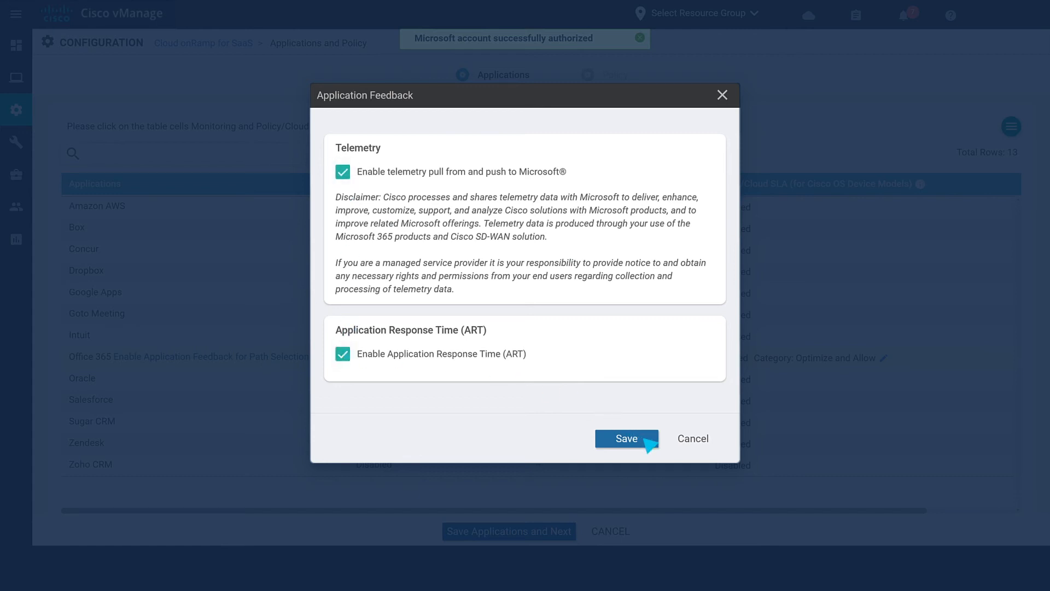
left_click(627, 438)
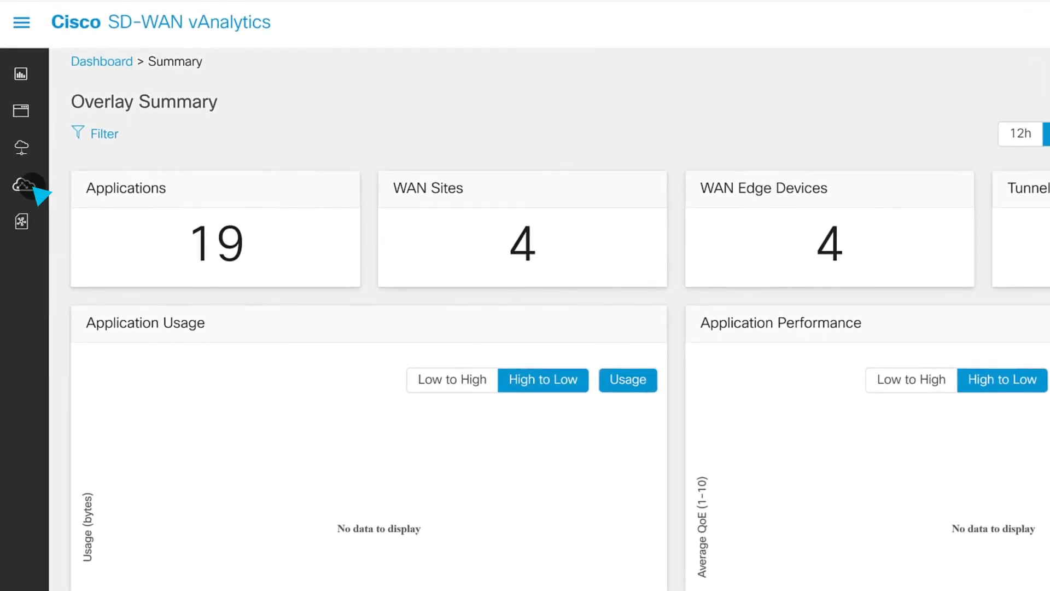
Review the O365 Path Score view and device 1.1.1.200 details, then go to Partner Data Exchange
left_click(20, 186)
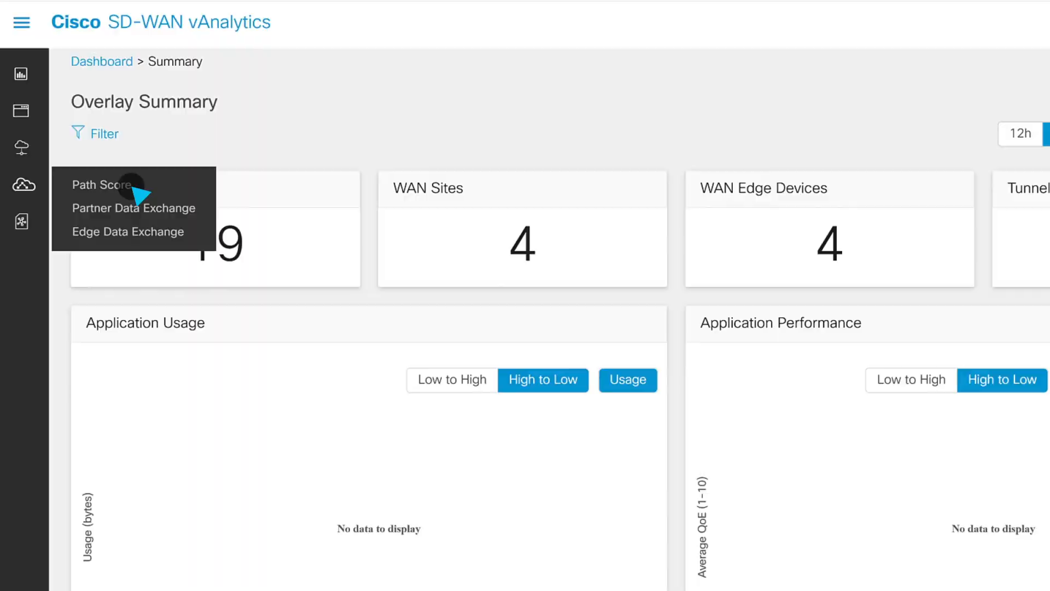
left_click(103, 183)
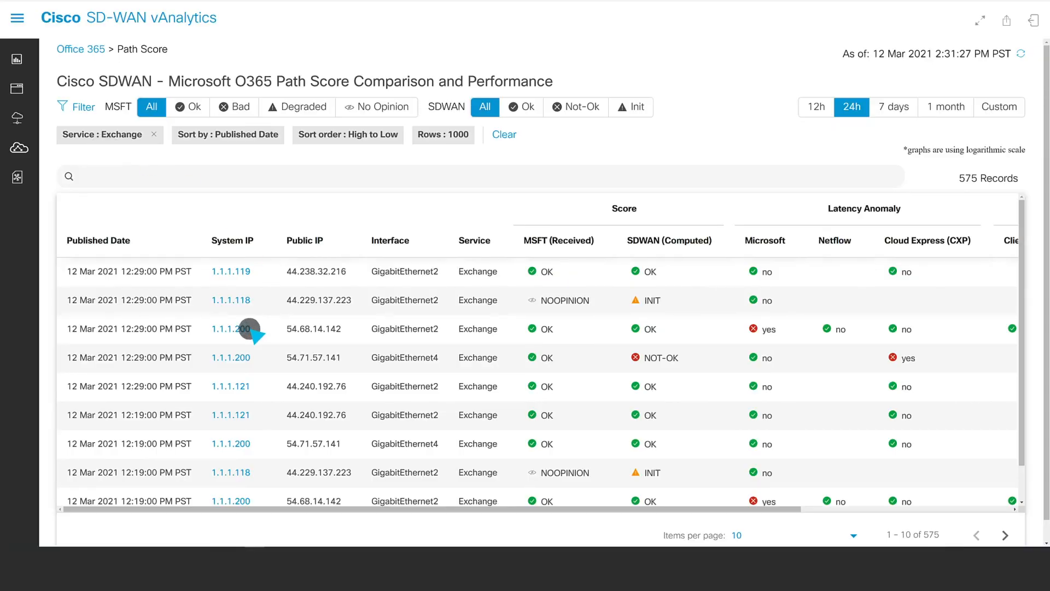
left_click(229, 328)
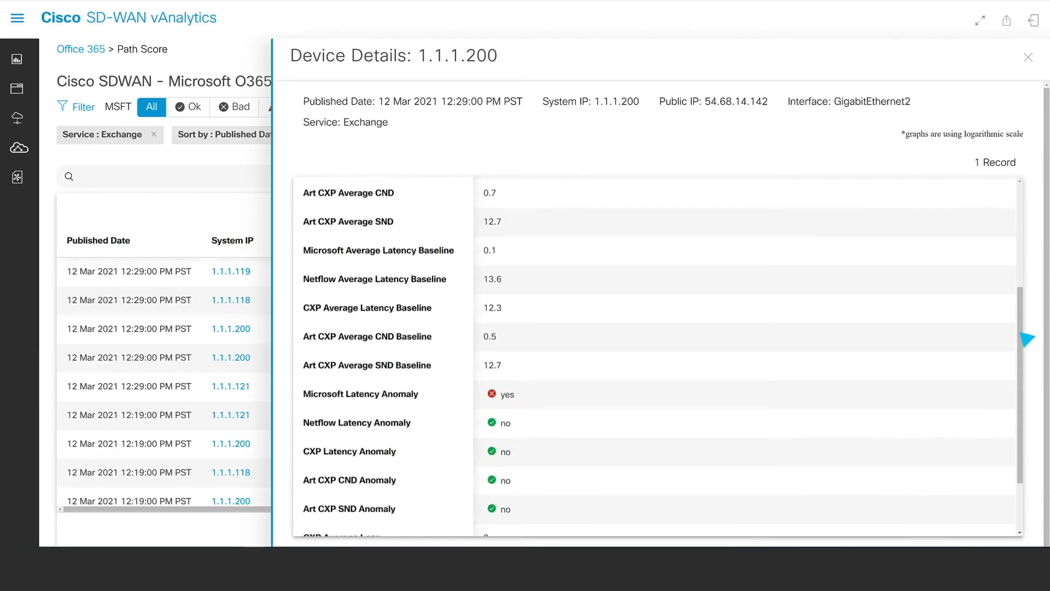
scroll("down", 3)
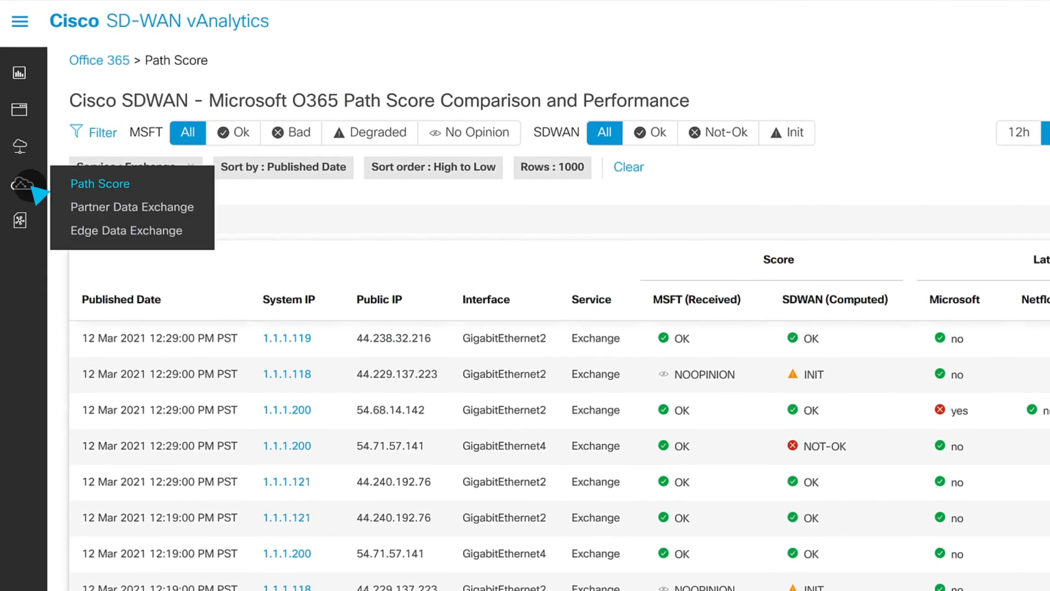
left_click(131, 208)
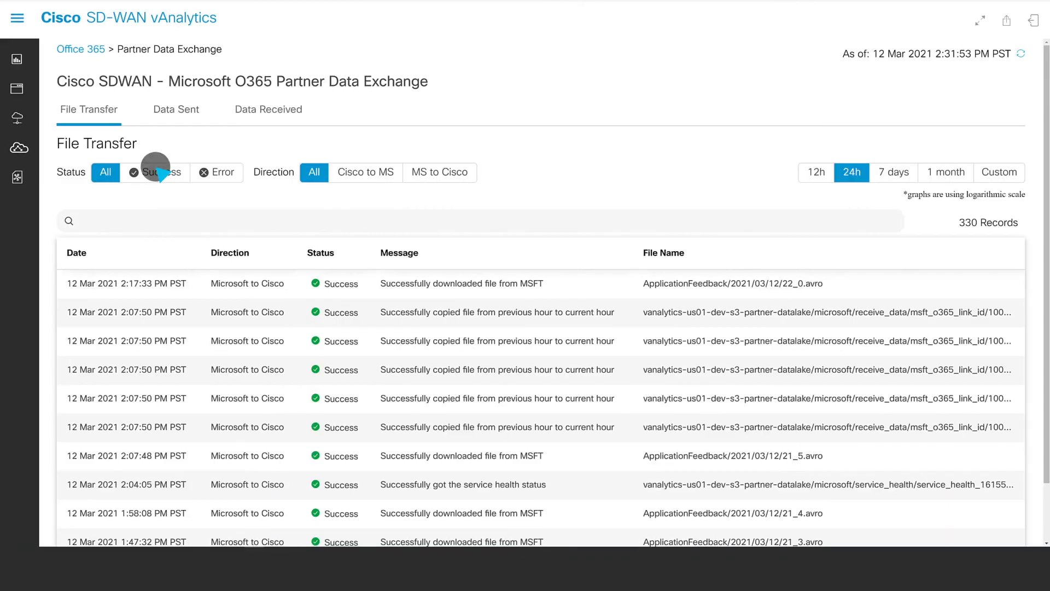
View the Data Received records and latency details for 54.68.14.142/32, then go to Edge Data Exchange
left_click(269, 109)
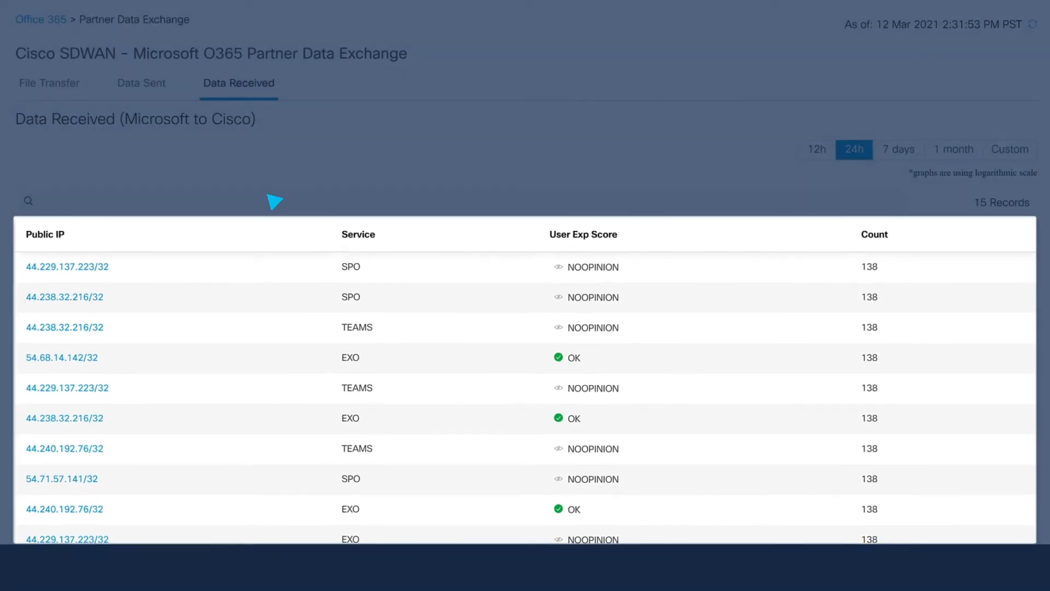
left_click(61, 356)
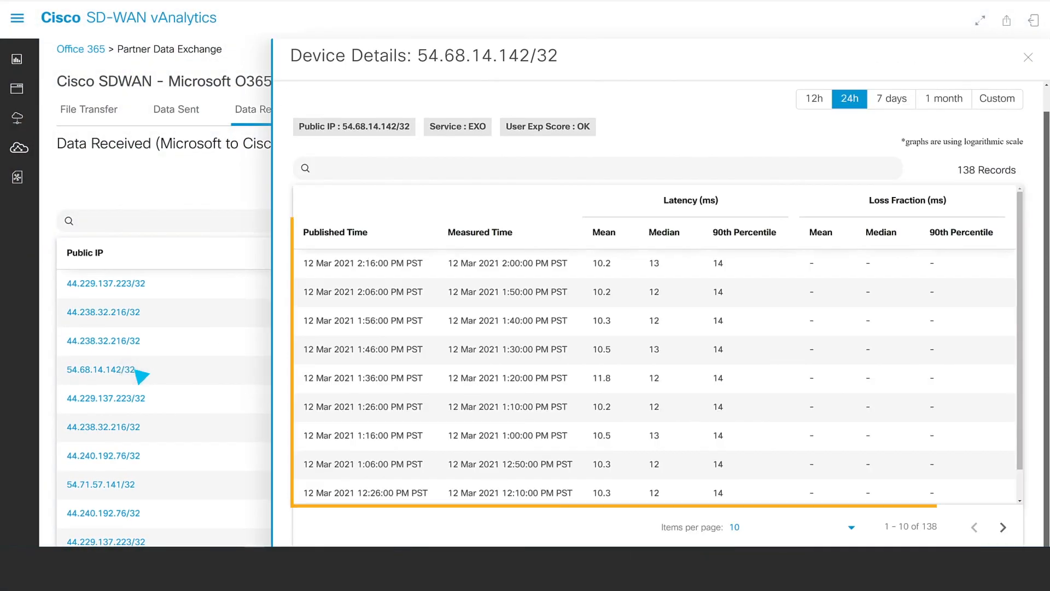
mouse_move(947, 150)
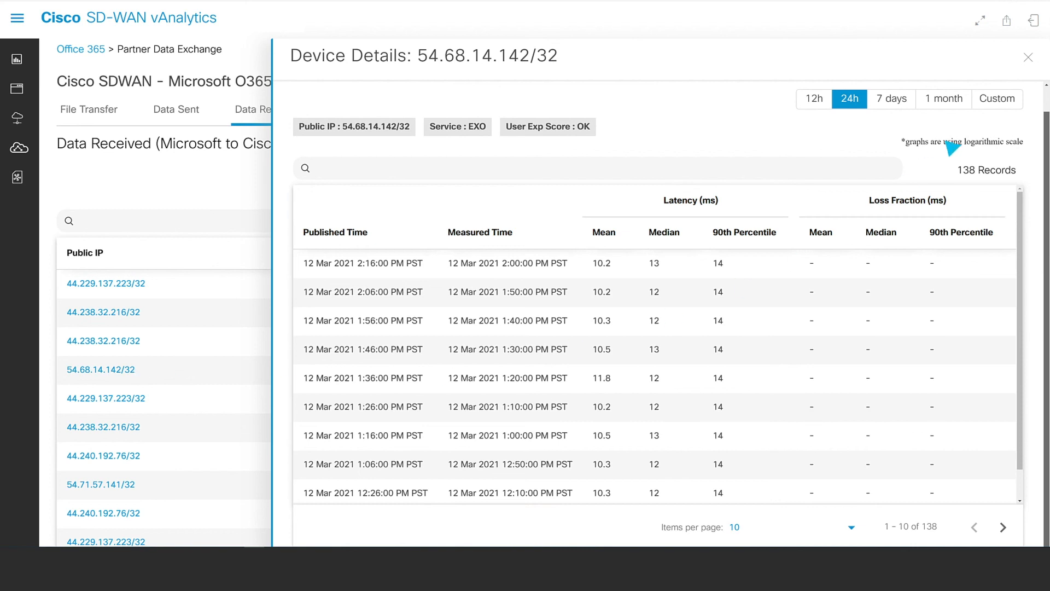
left_click(1026, 57)
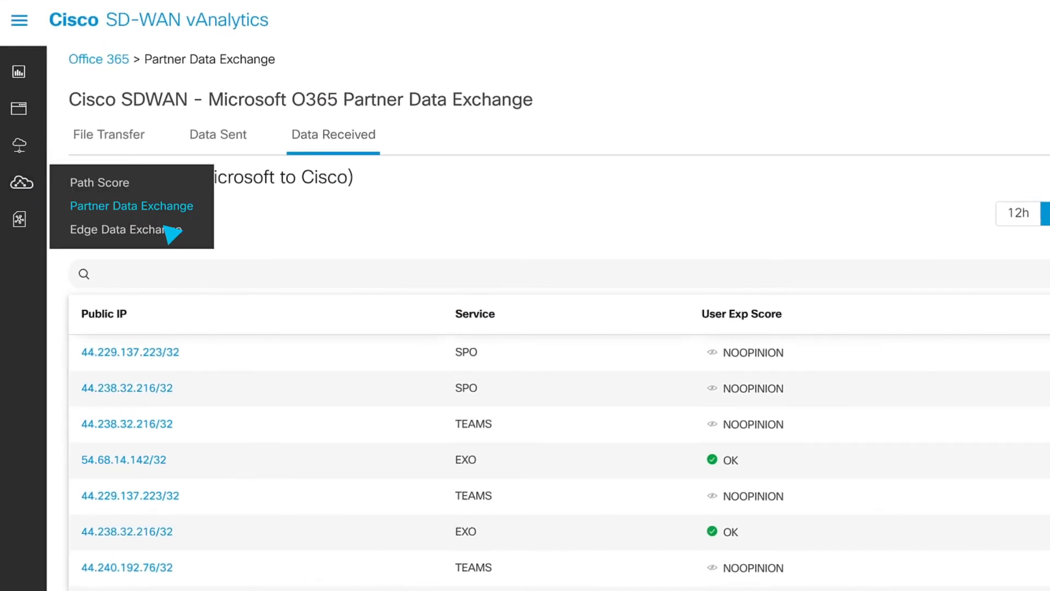
left_click(127, 229)
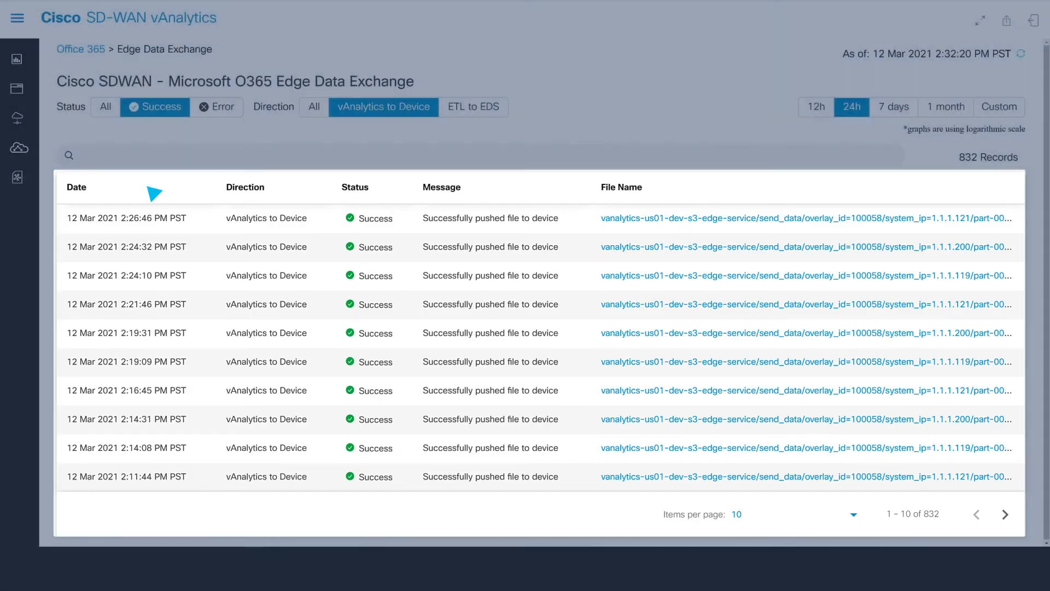
View the content of a file pushed to device 1.1.1.200
left_click(803, 247)
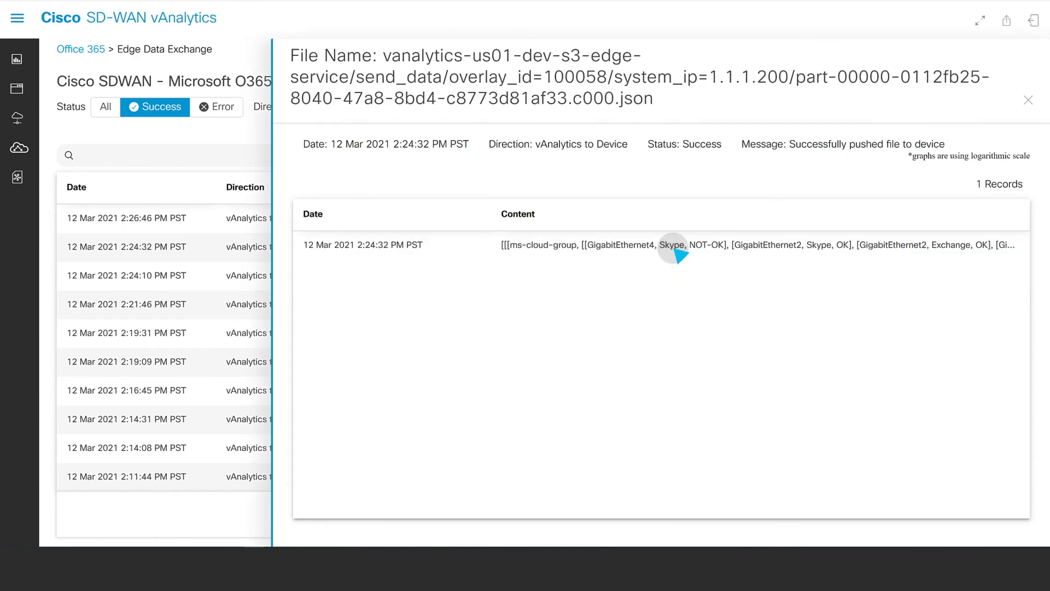